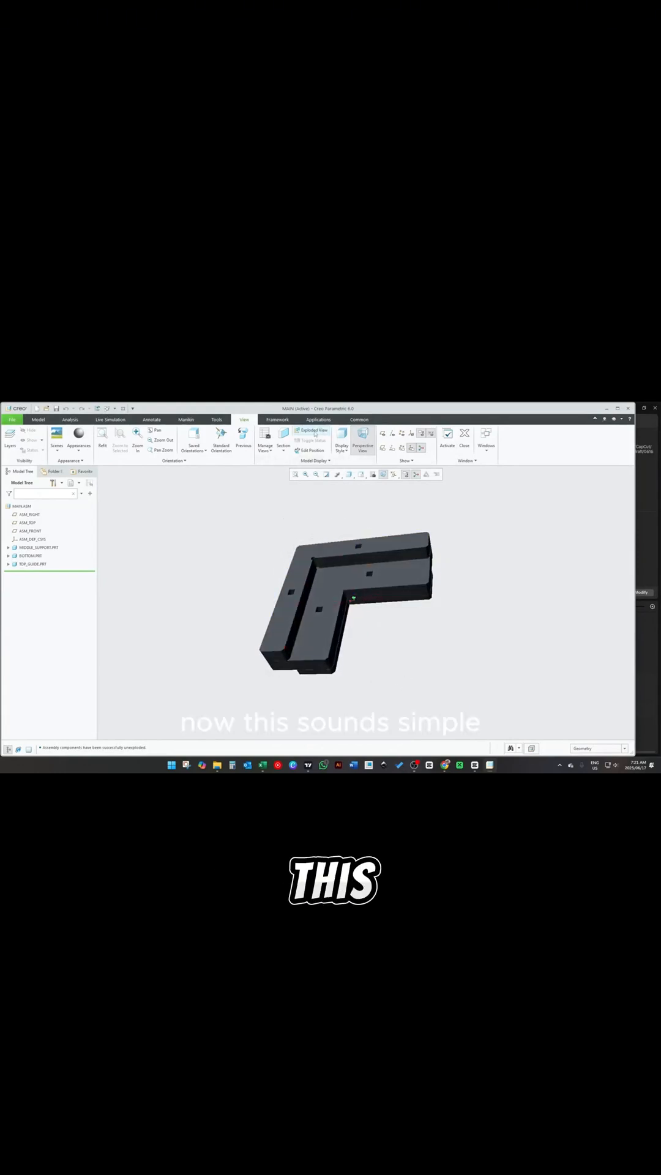
pyautogui.click(311, 431)
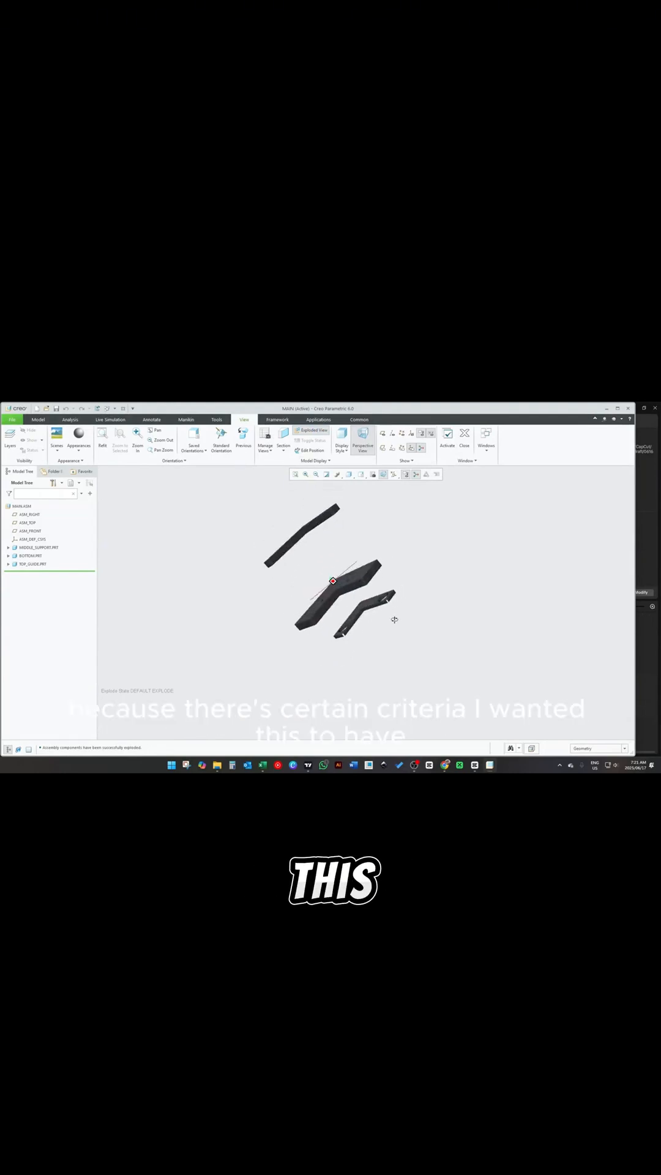
pyautogui.click(310, 430)
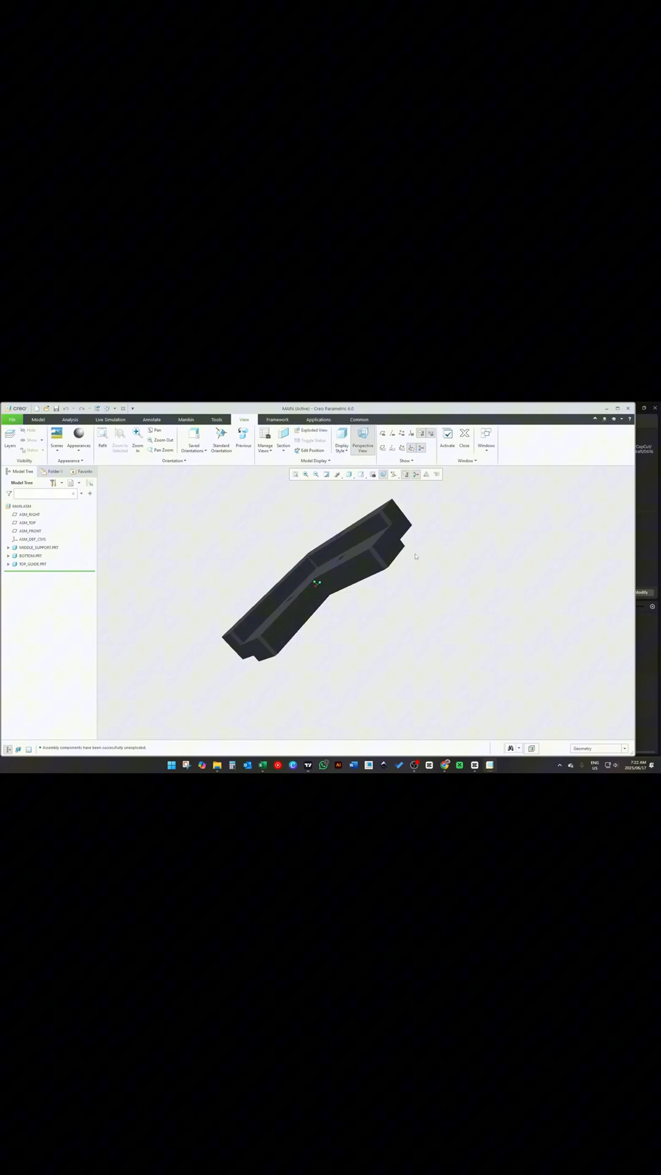